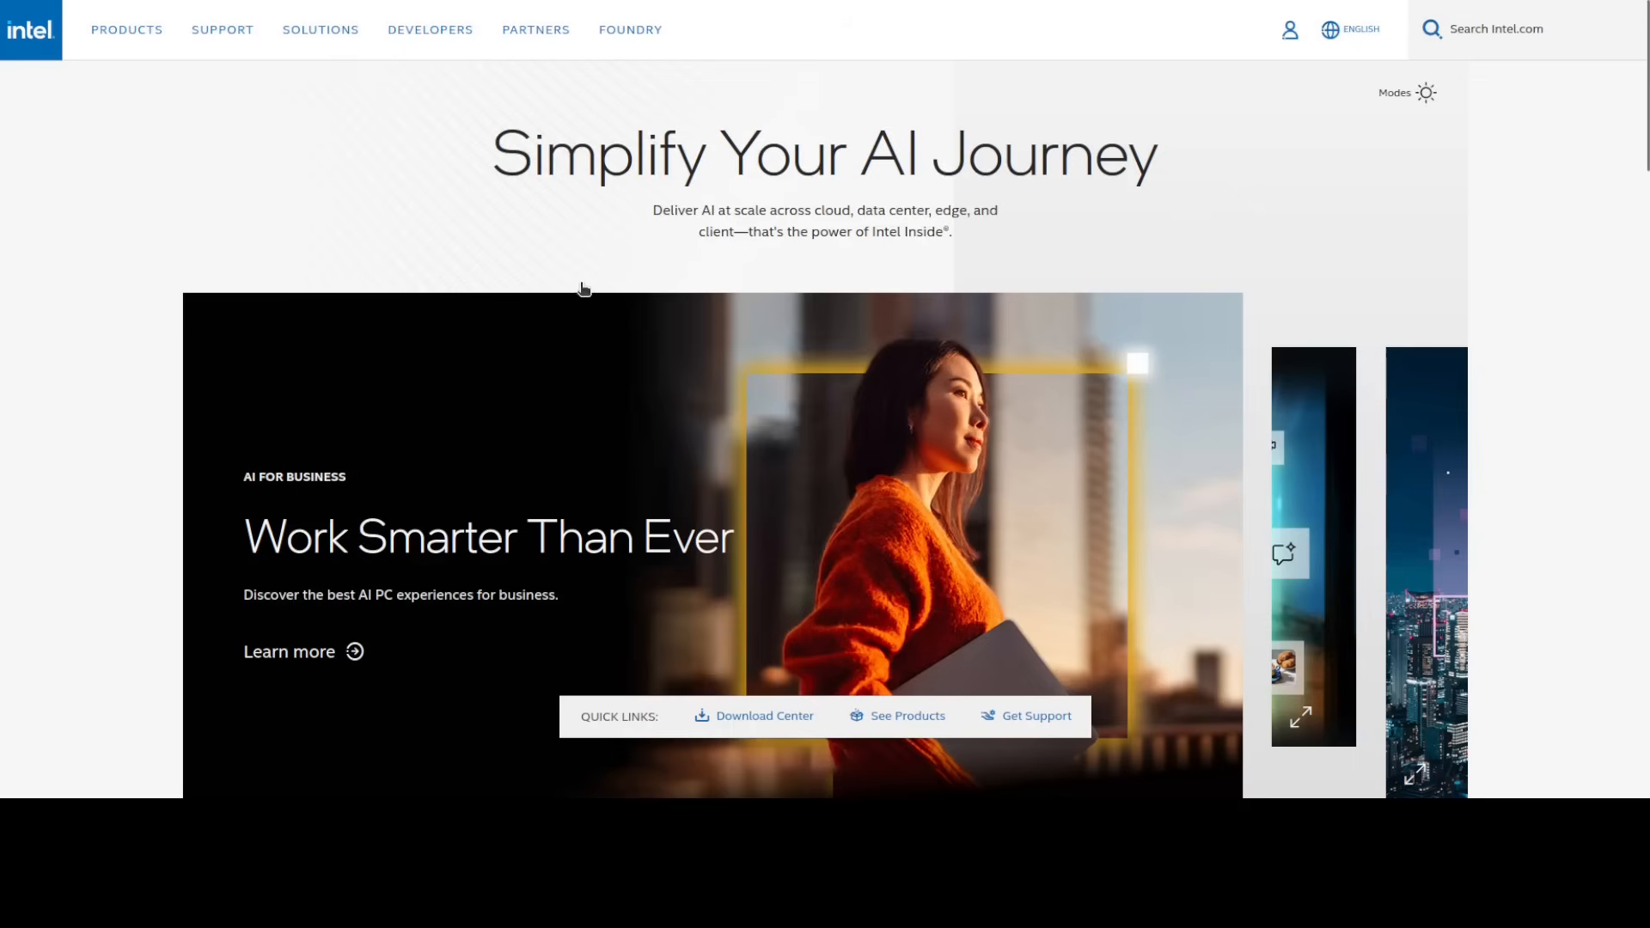
mouse_move(548, 141)
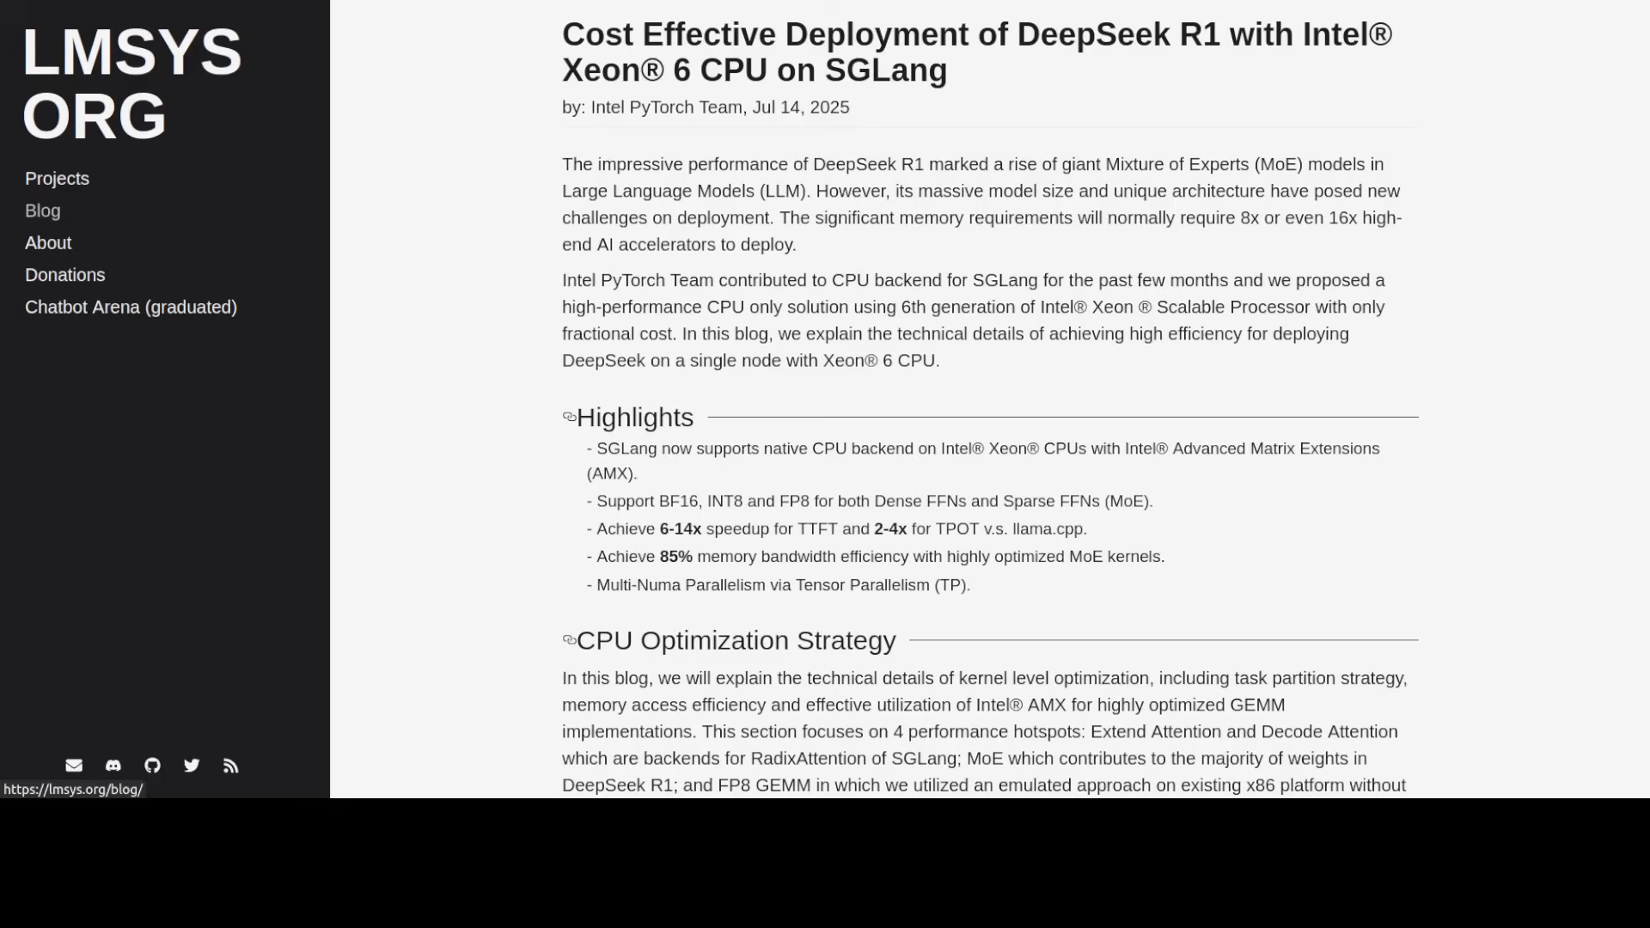
mouse_move(242, 69)
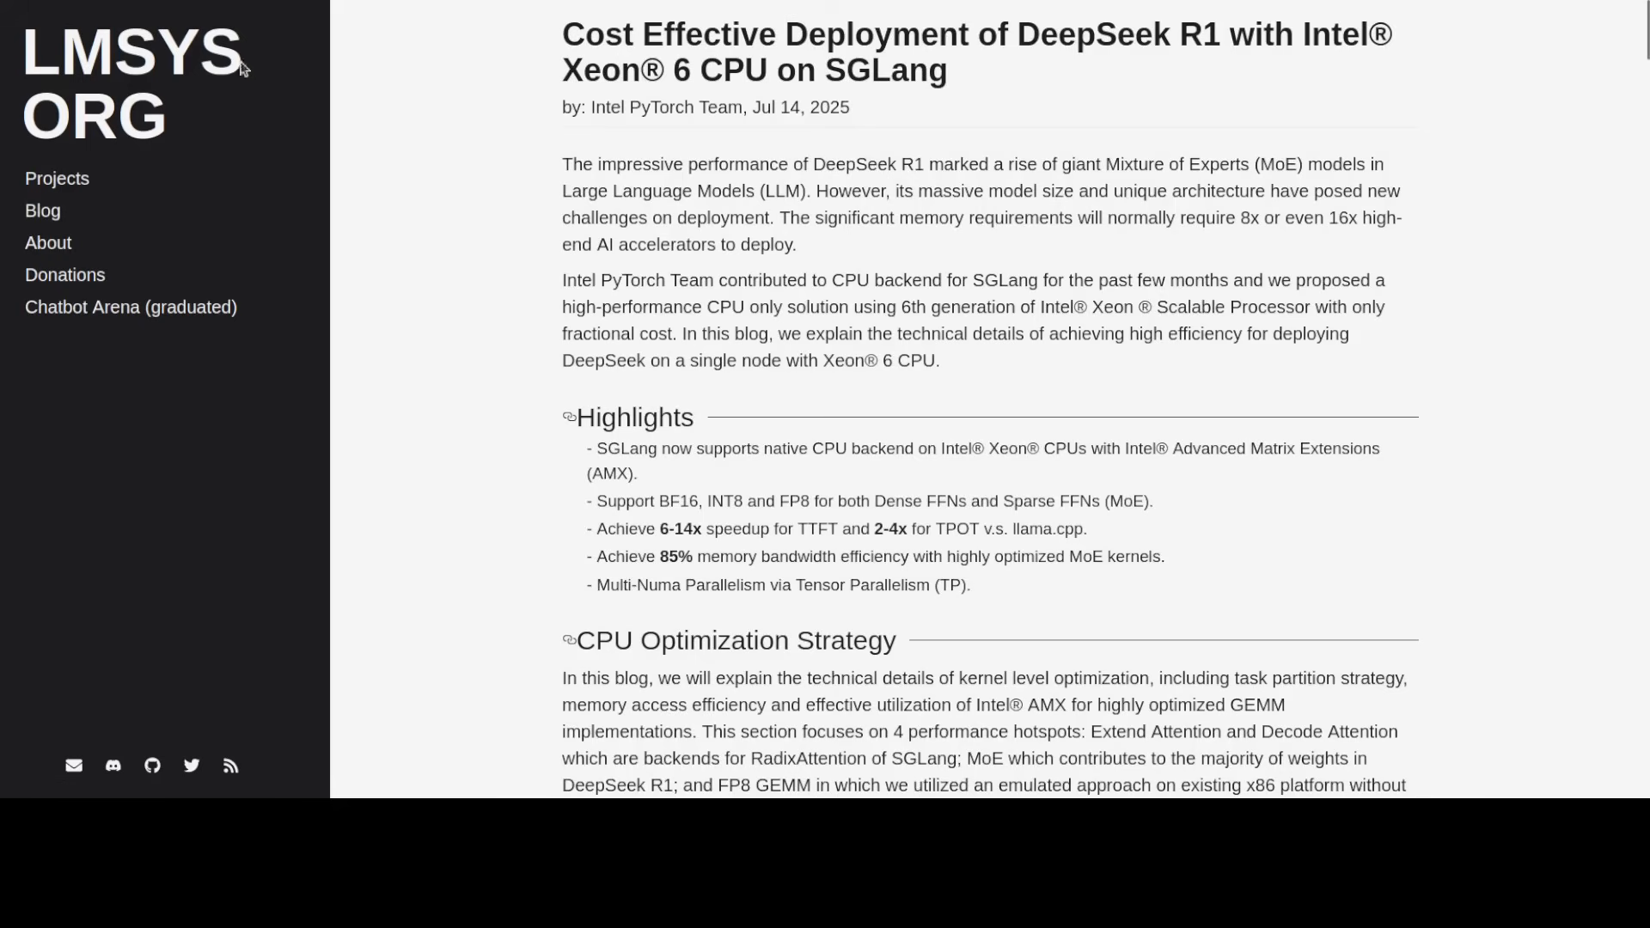